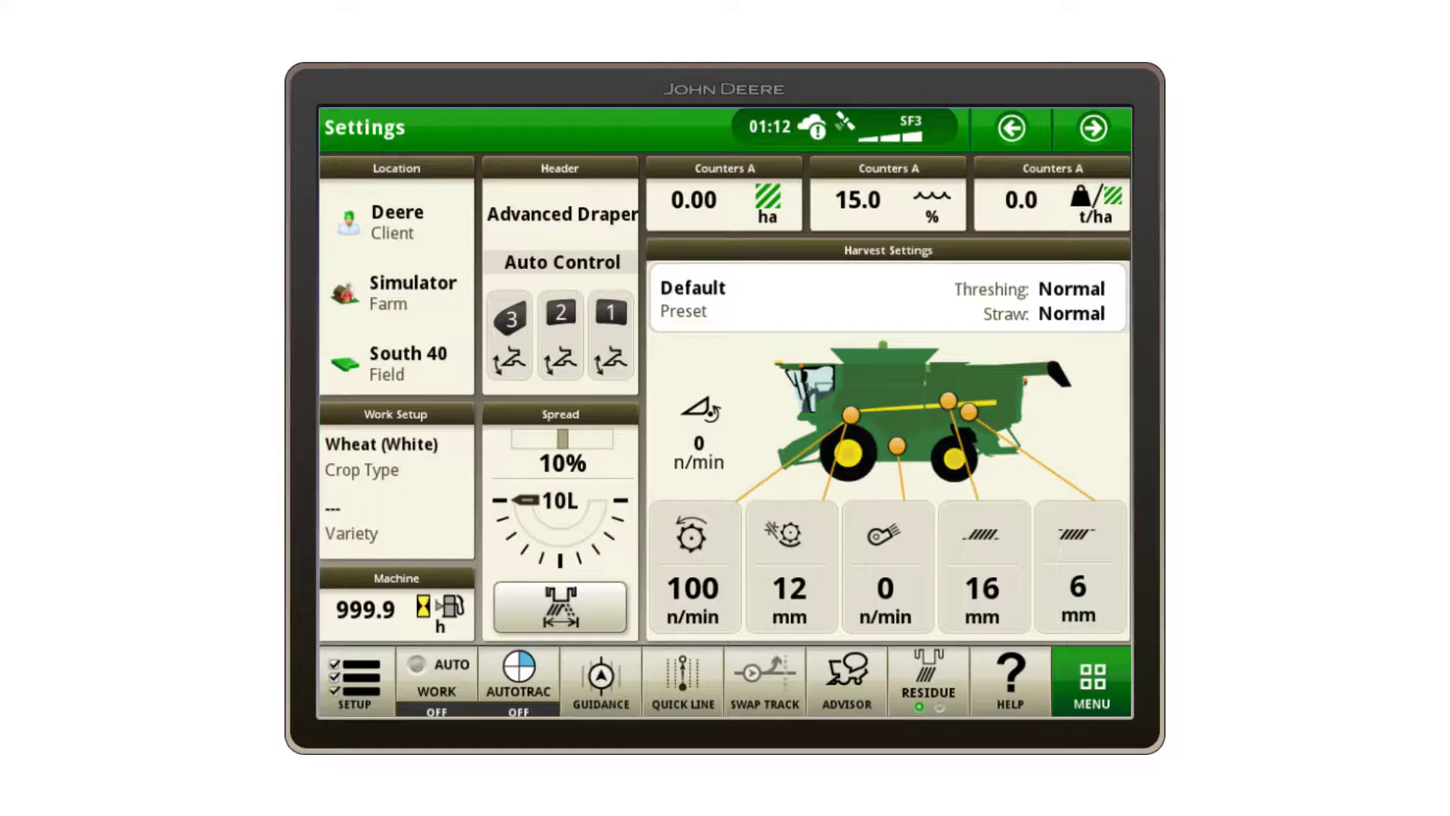
Bring up the main menu listing the machine settings categories from the harvest Settings page
{"action": "left_click", "coordinate": [1091, 677]}
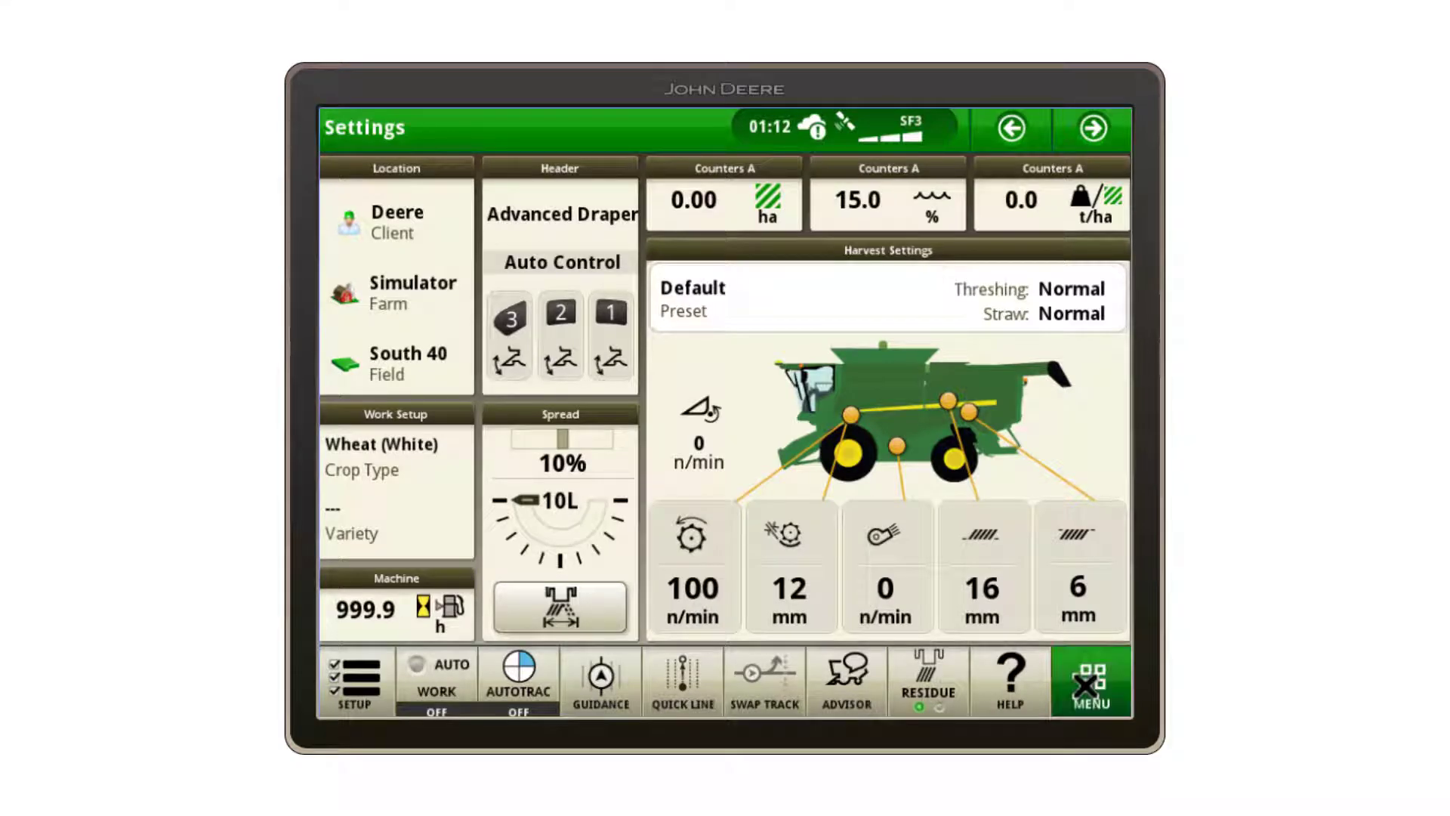
{"action": "left_click", "coordinate": [1091, 678]}
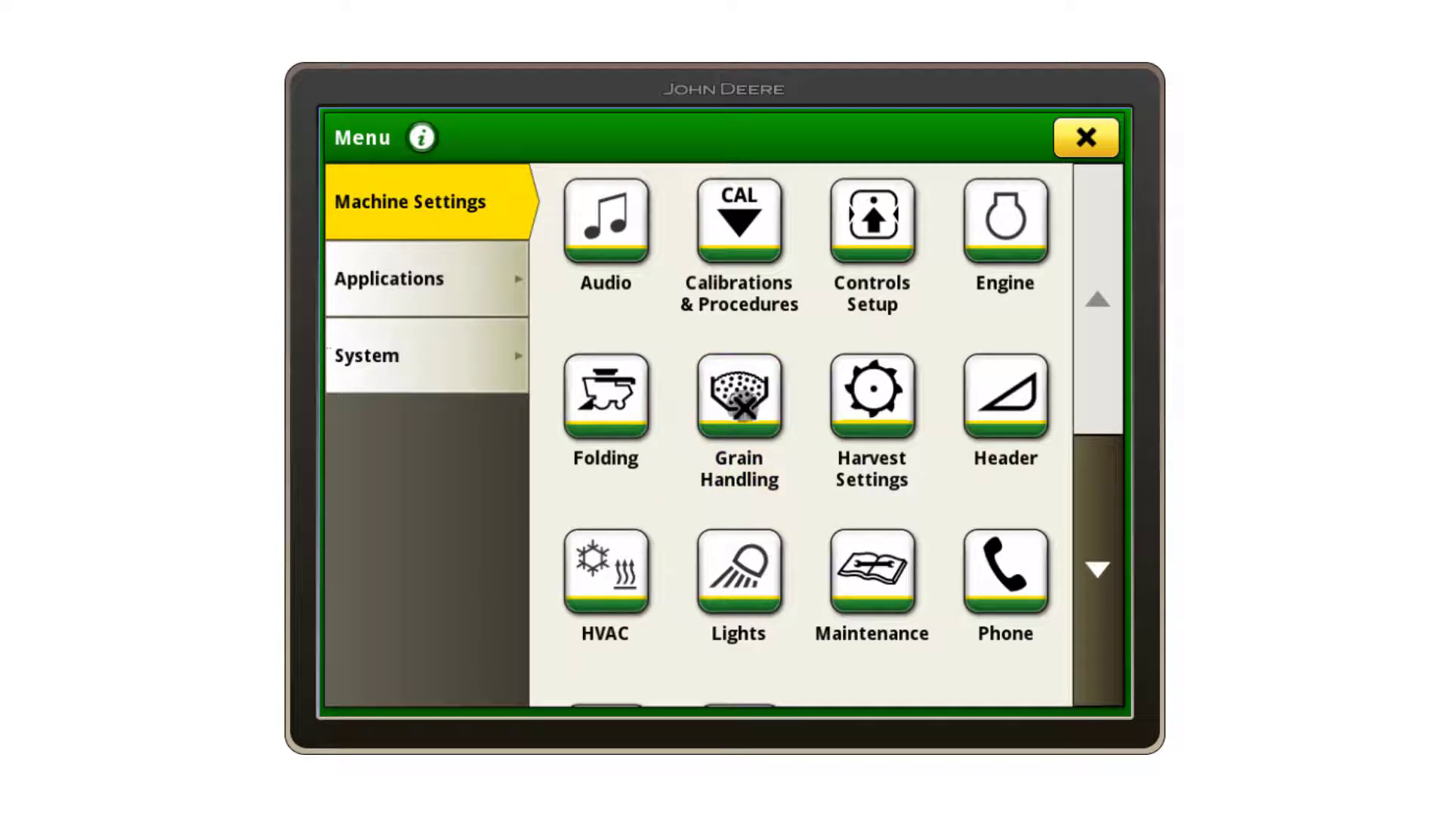
Go into Grain Handling and request Yield Calibration, triggering the Calibration Recommended notice
{"action": "left_click", "coordinate": [738, 398]}
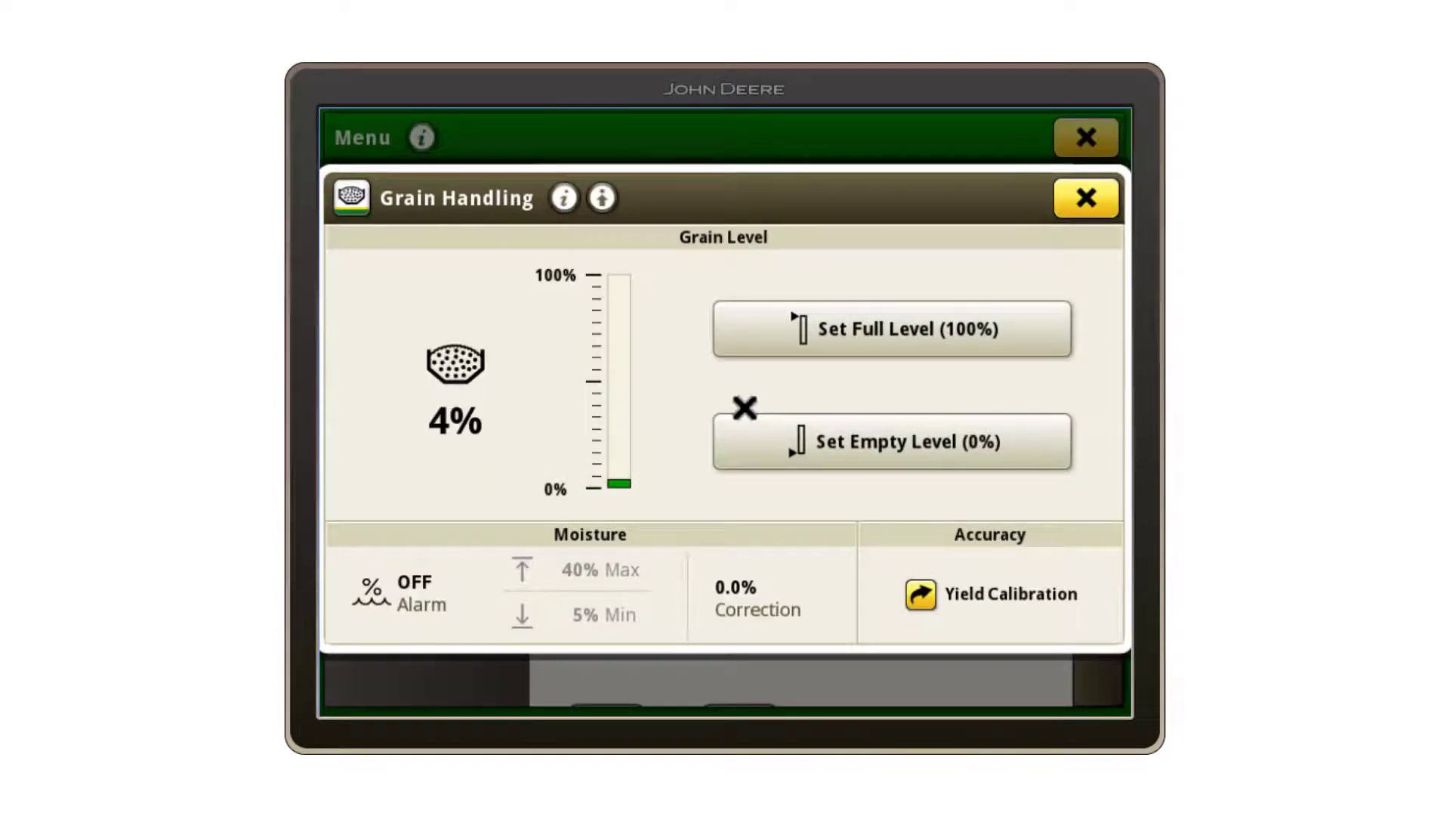
{"action": "mouse_move", "coordinate": [823, 479]}
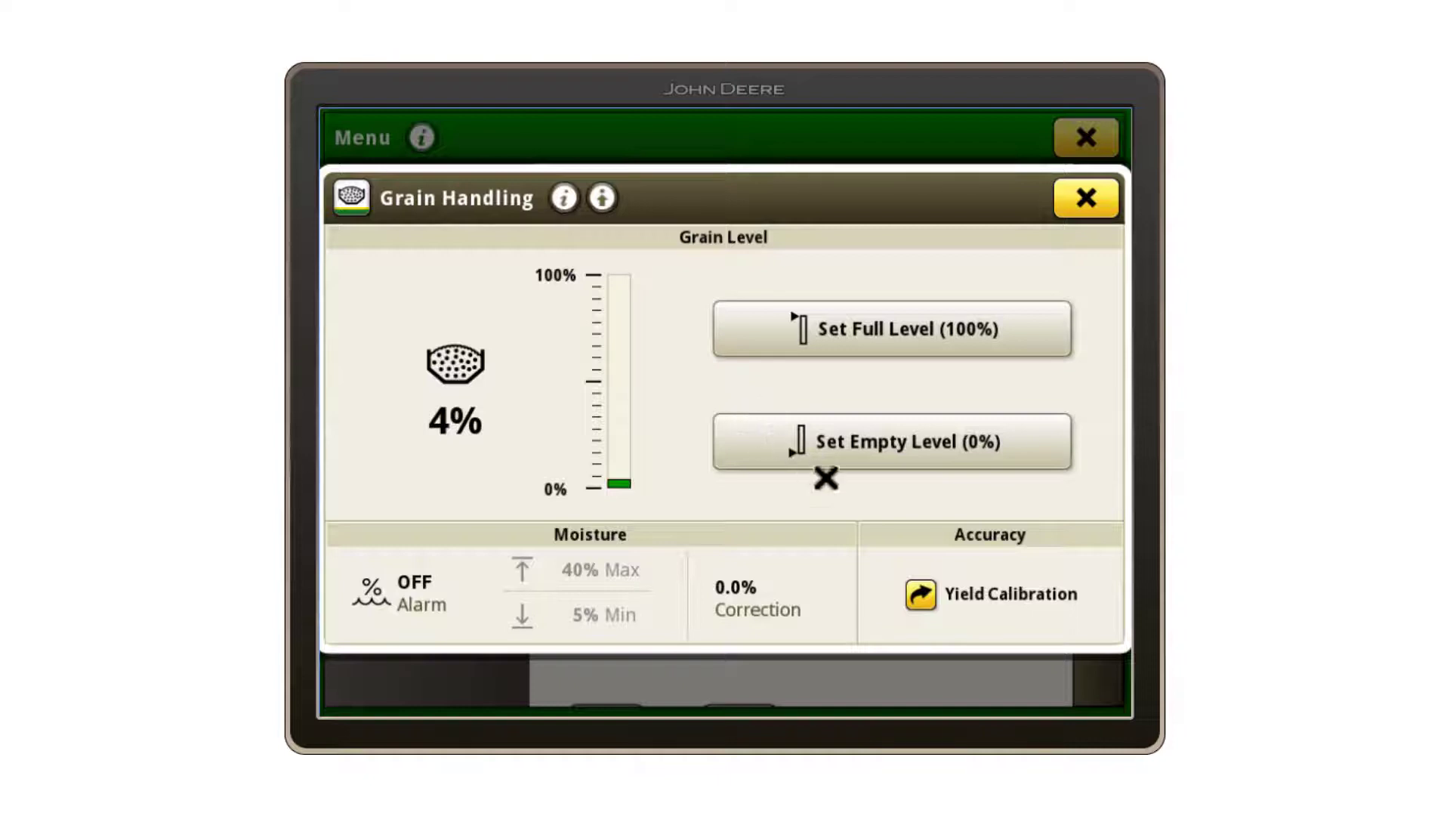
{"action": "left_click", "coordinate": [991, 595]}
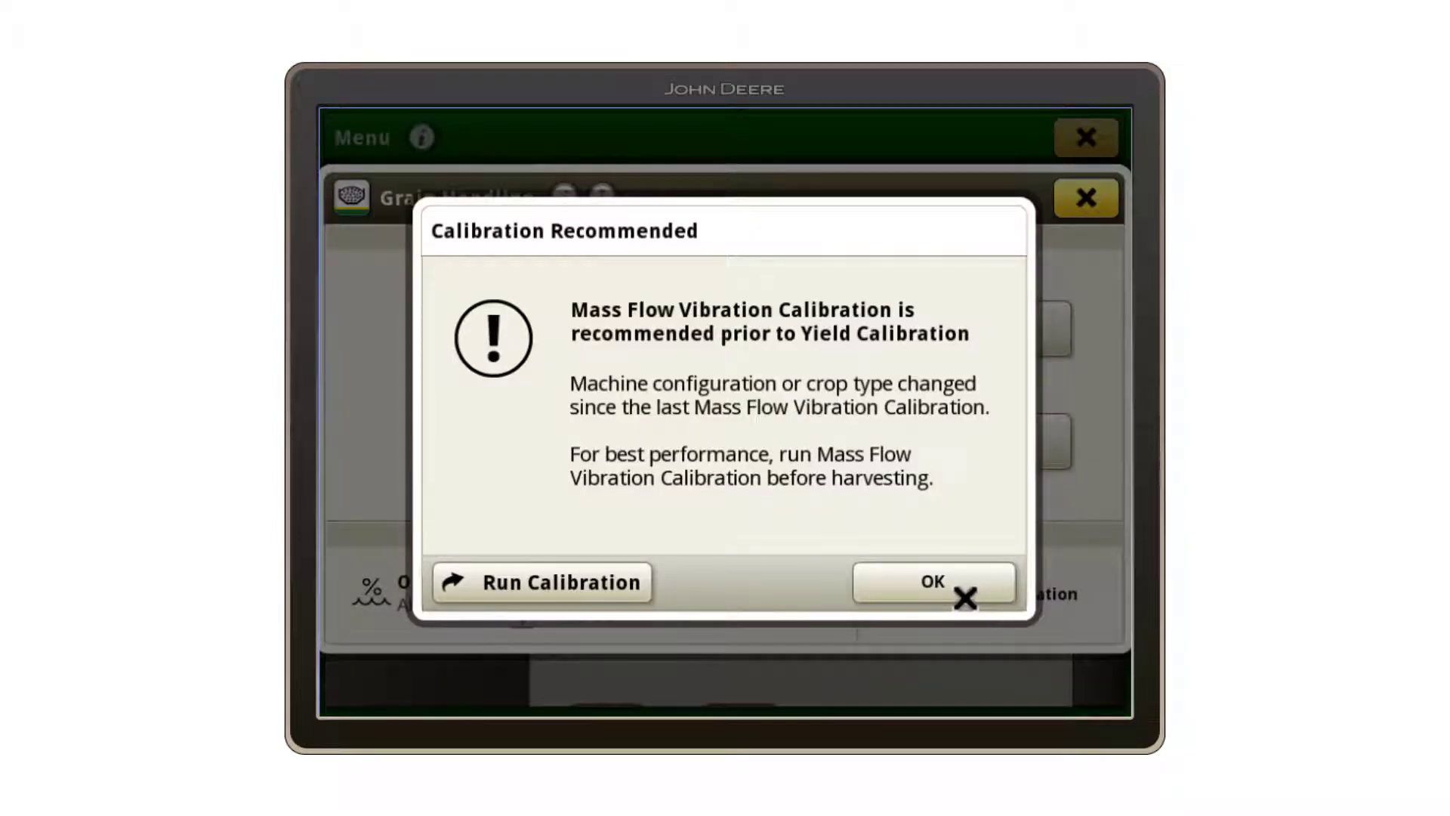
Run the recommended Mass Flow Vibration Calibration and reach Step 1 with all four prerequisites met
{"action": "left_click", "coordinate": [541, 581]}
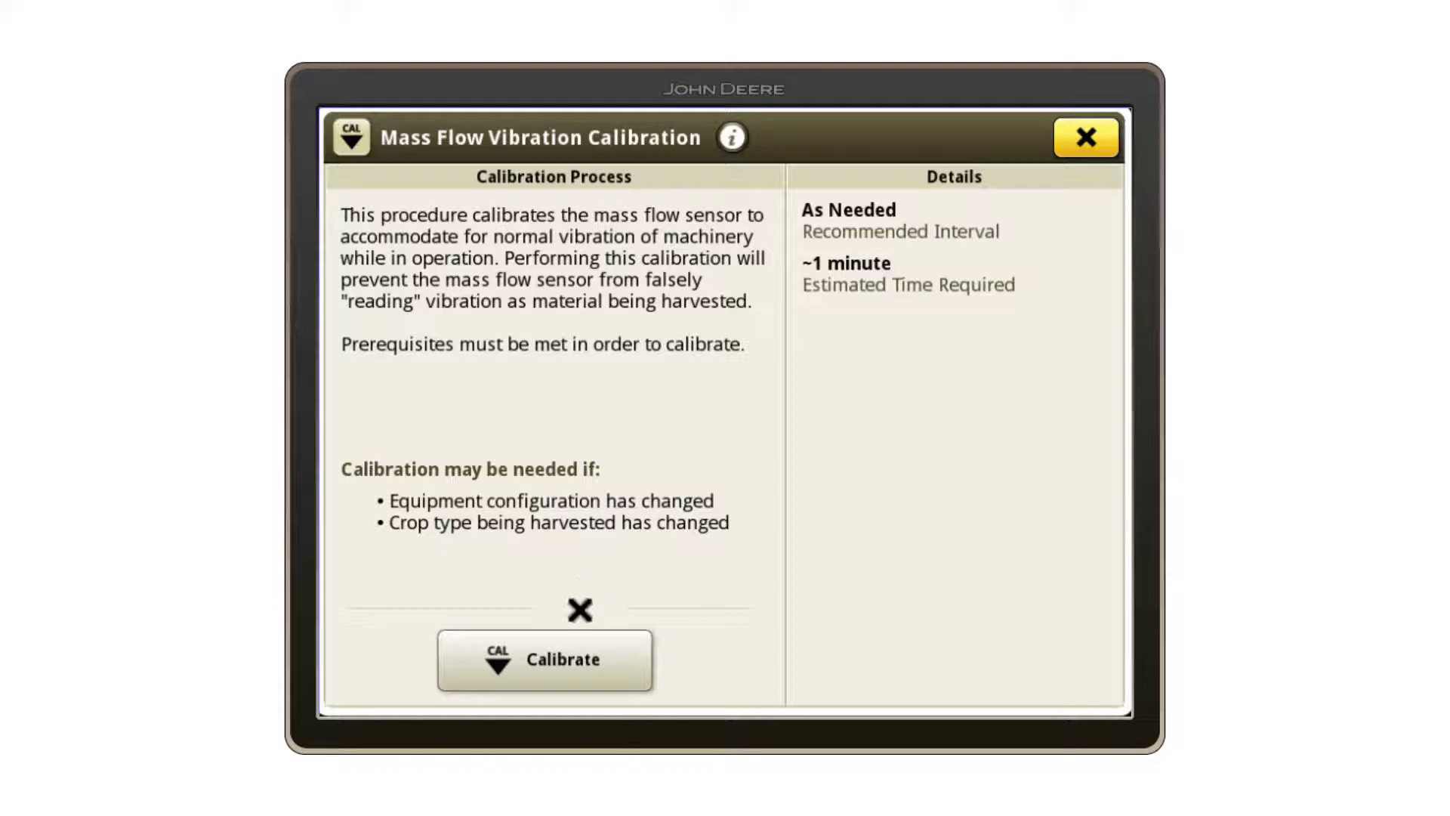
{"action": "left_click", "coordinate": [544, 660]}
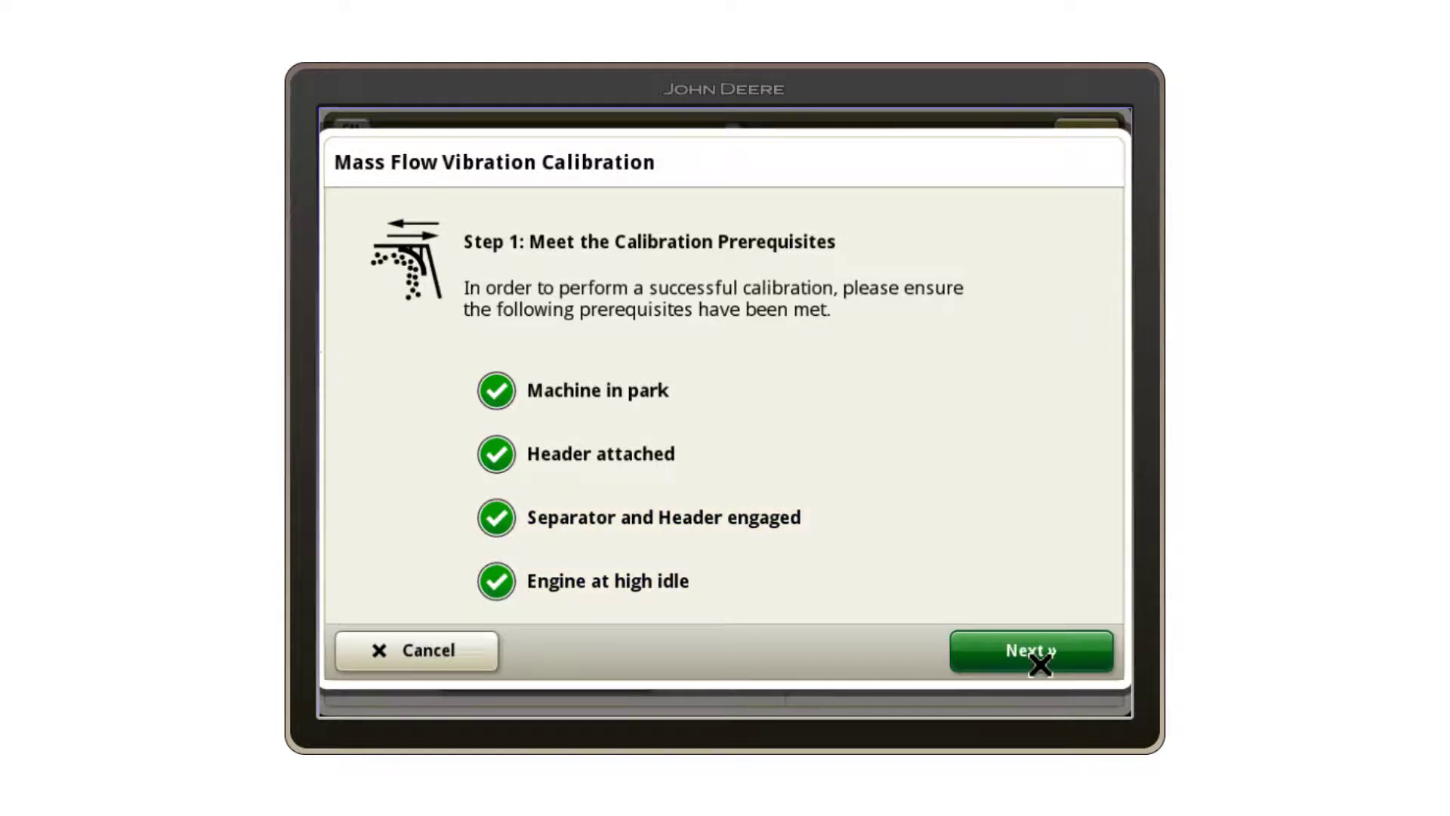
Advance past the met prerequisites and save the completed vibration calibration
{"action": "left_click", "coordinate": [1031, 651]}
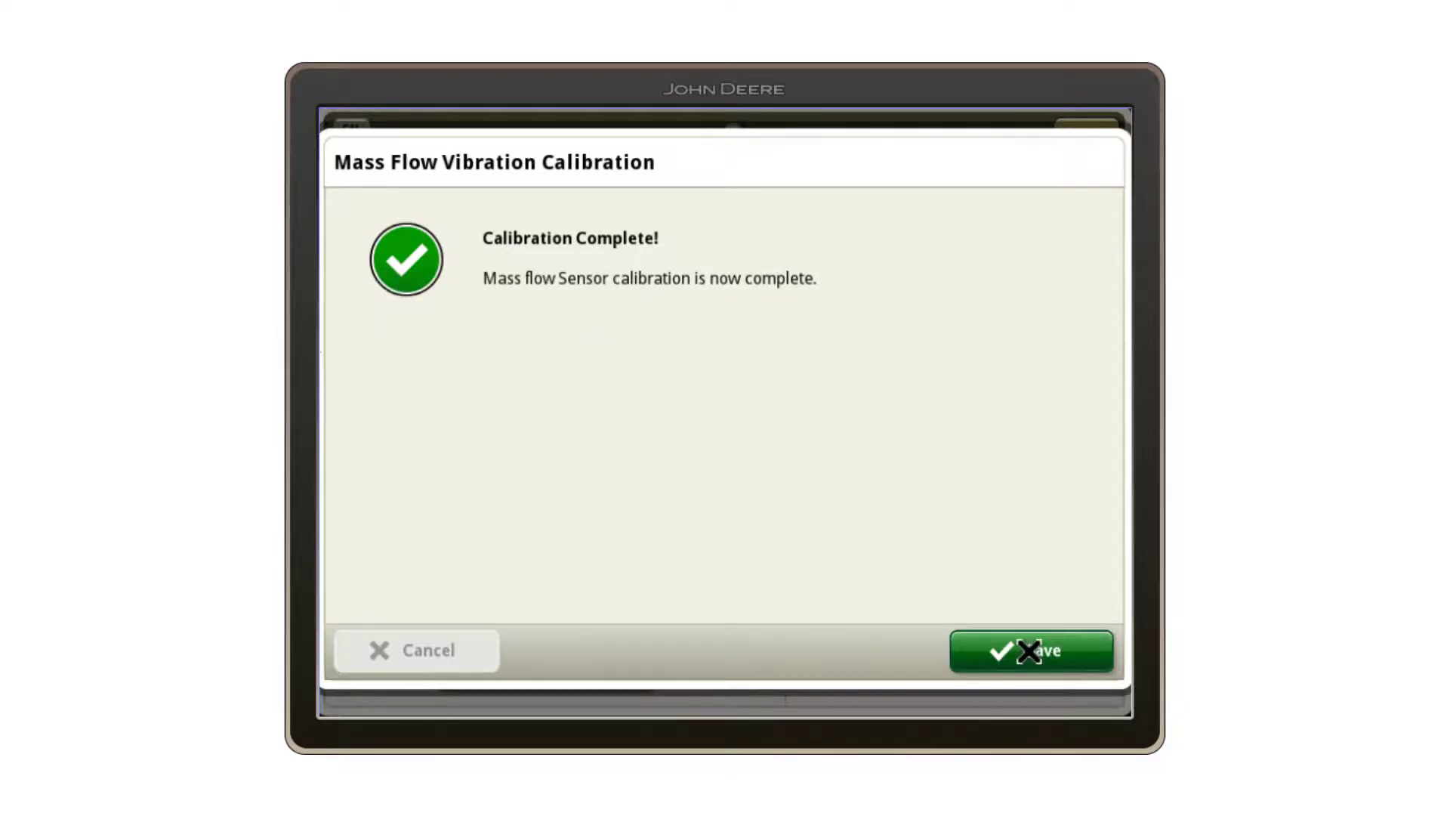
{"action": "left_click", "coordinate": [1030, 650]}
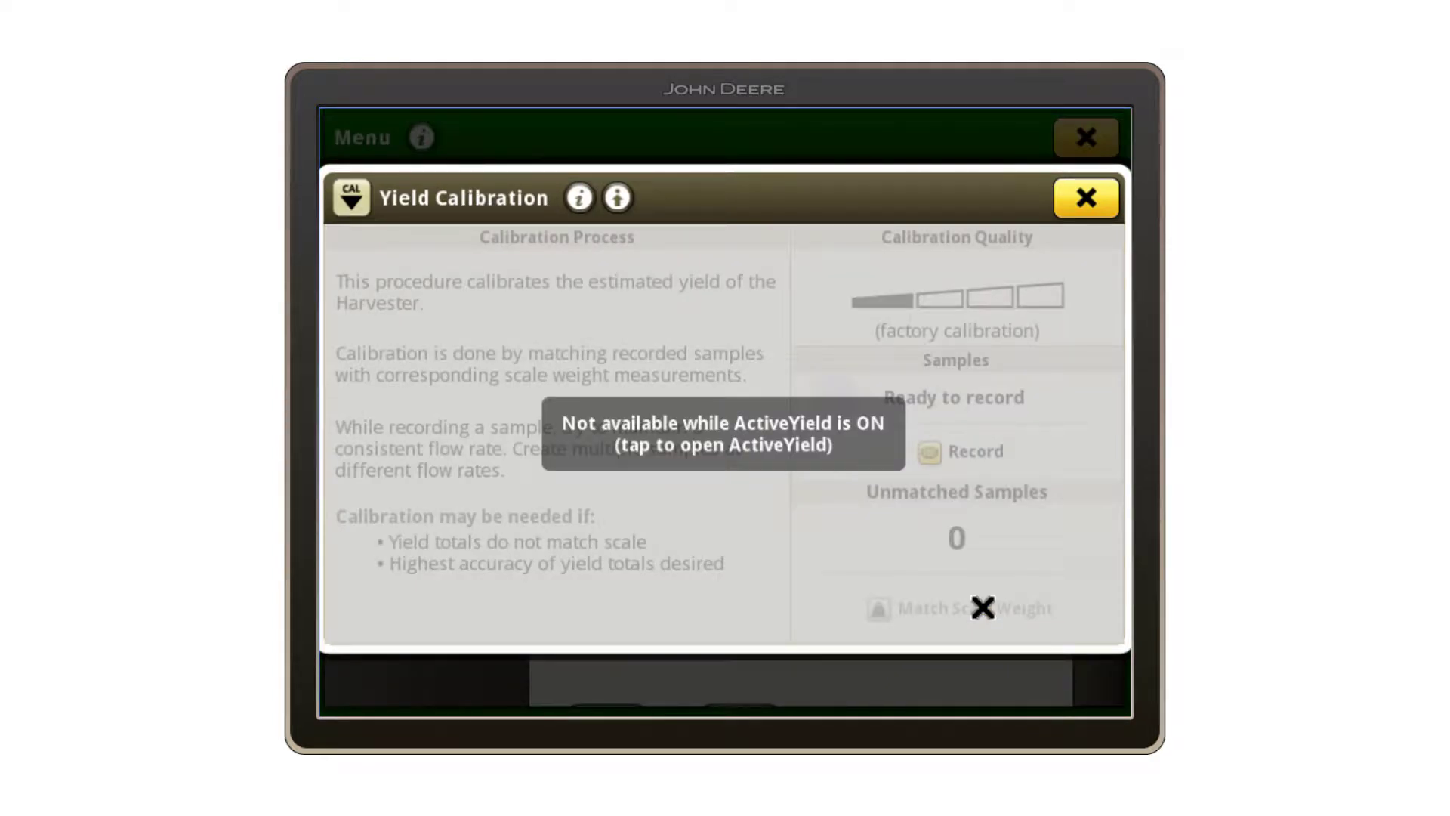
{"action": "mouse_move", "coordinate": [777, 429]}
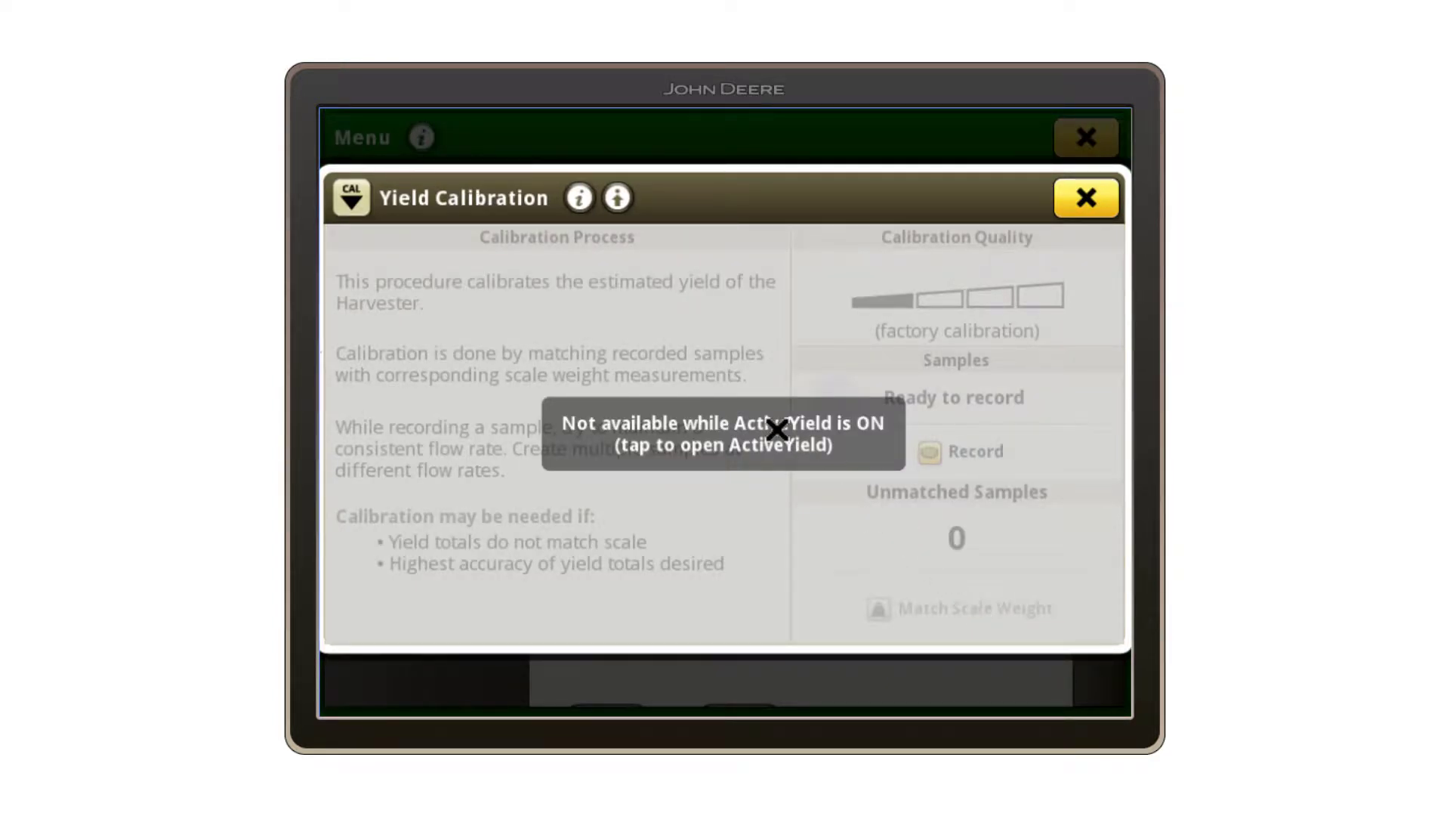
Go to ActiveYield from the 'Not available while ActiveYield is ON' message, showing wheat with 10 accepted samples
{"action": "left_click", "coordinate": [724, 431]}
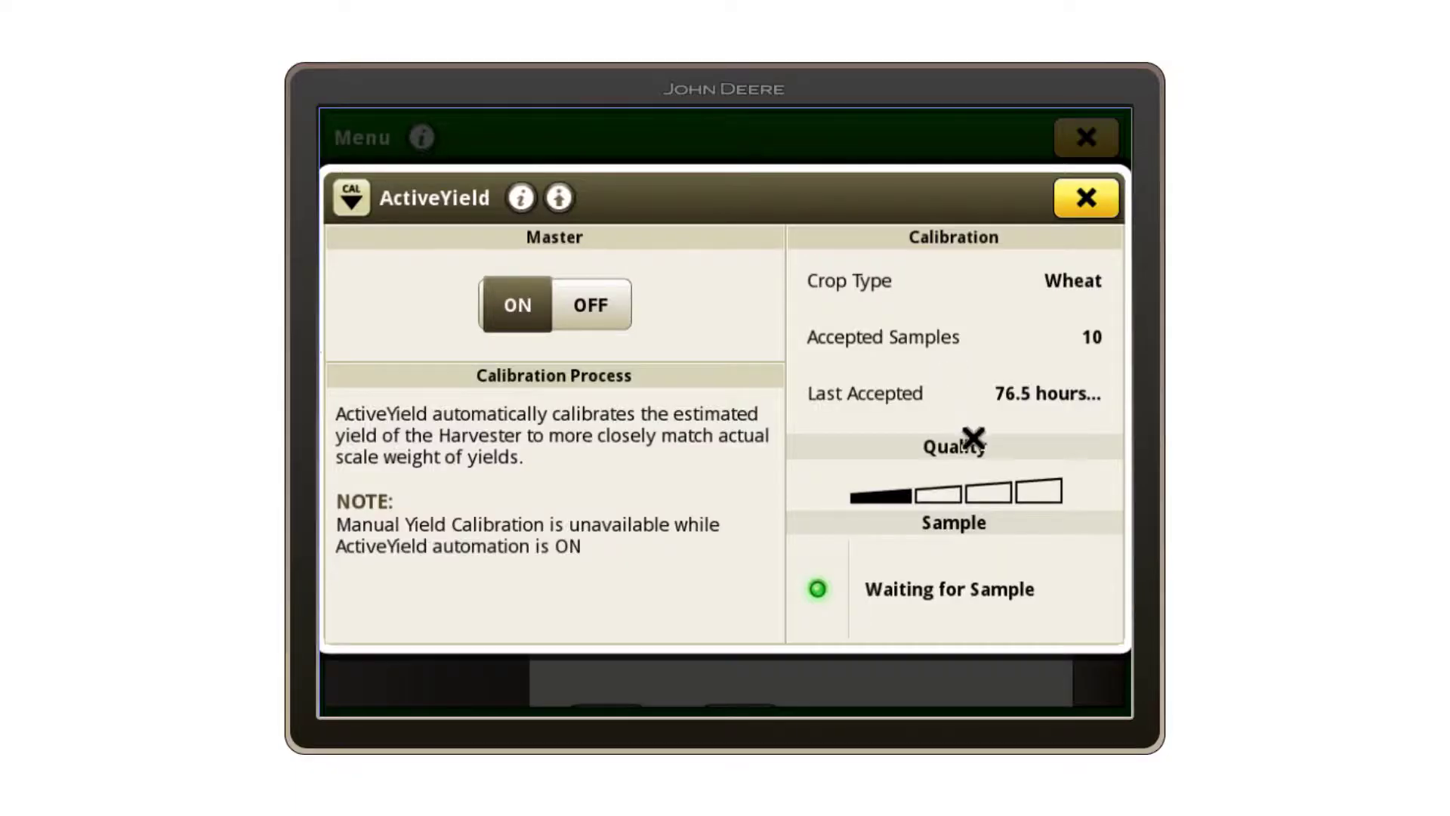
{"action": "mouse_move", "coordinate": [969, 477]}
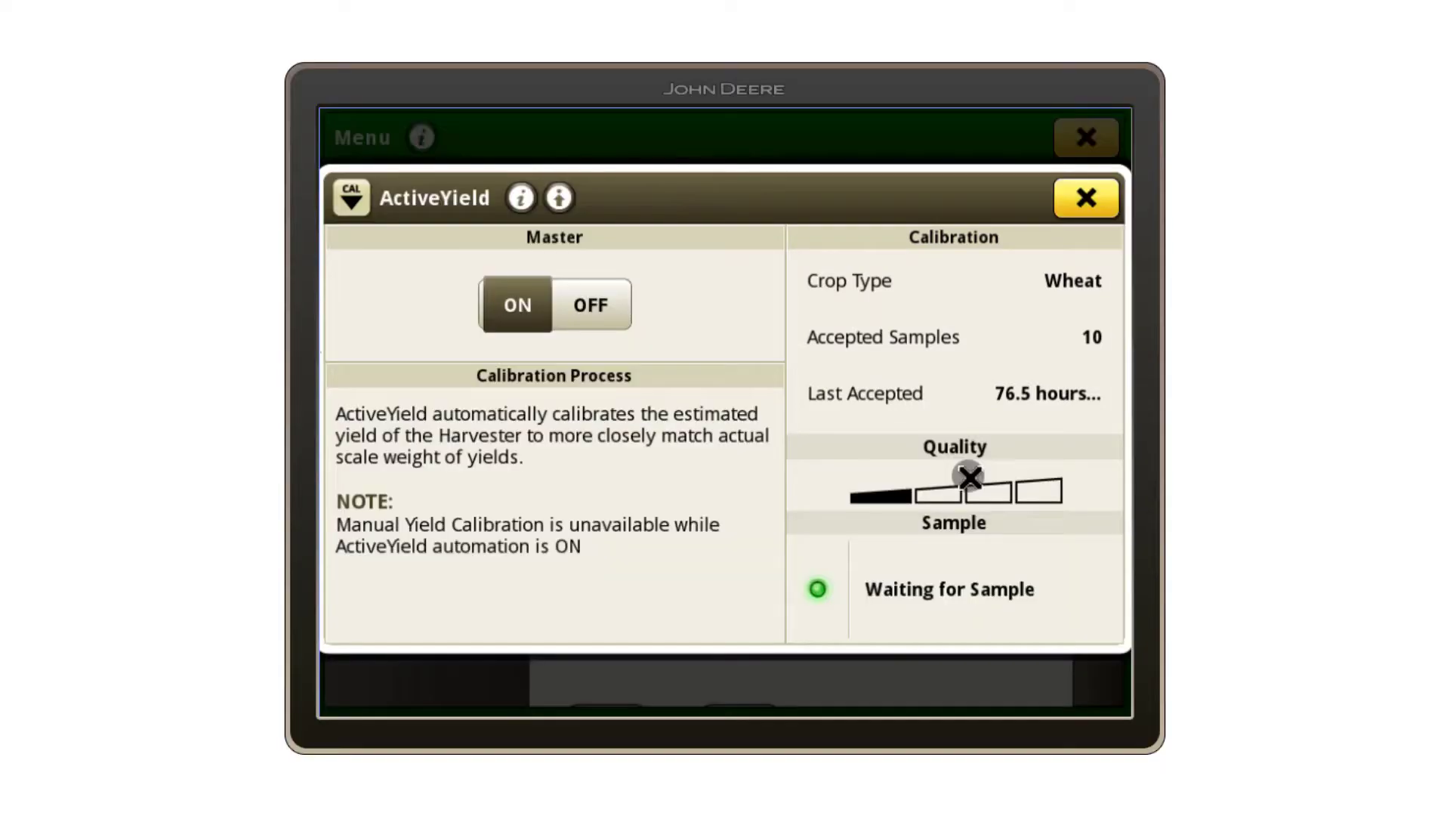